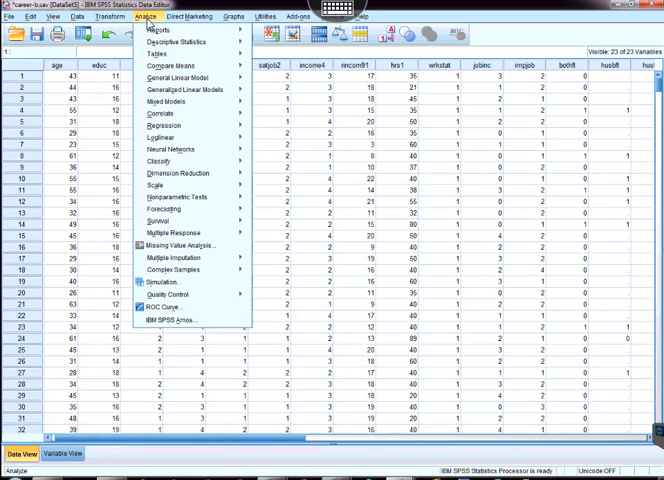
mouse_move(186, 130)
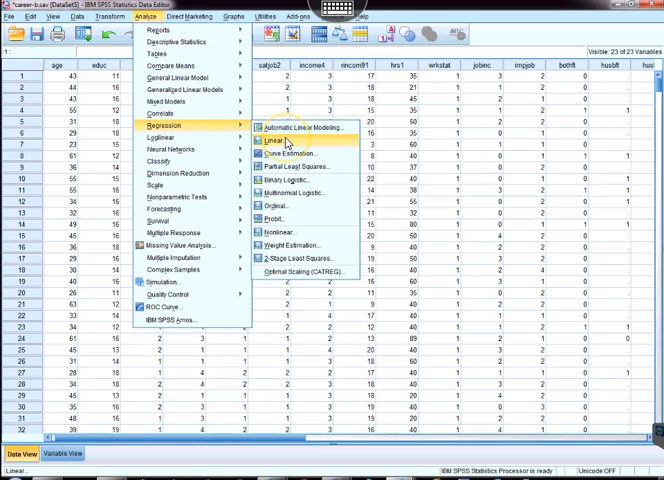
- Start a Linear Regression with id as dependent and three predictors as independents
click(296, 128)
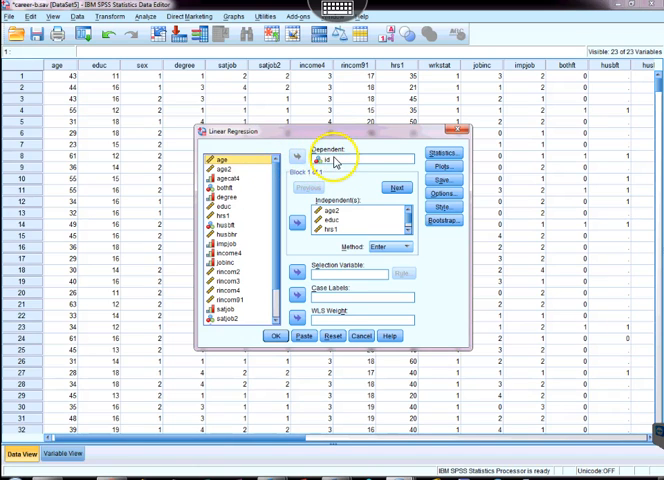
mouse_move(260, 164)
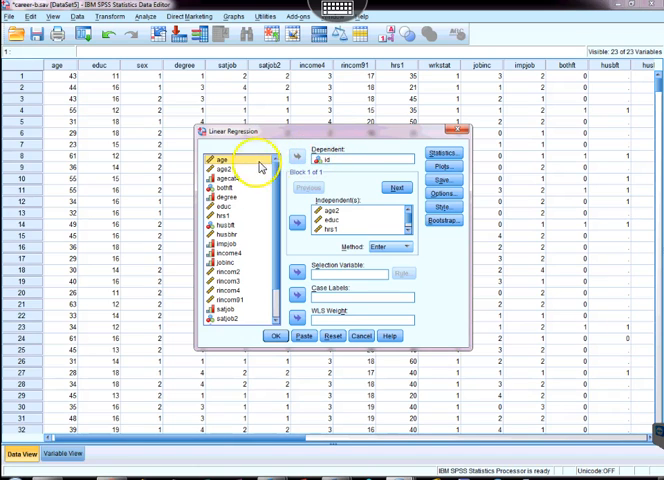
mouse_move(238, 210)
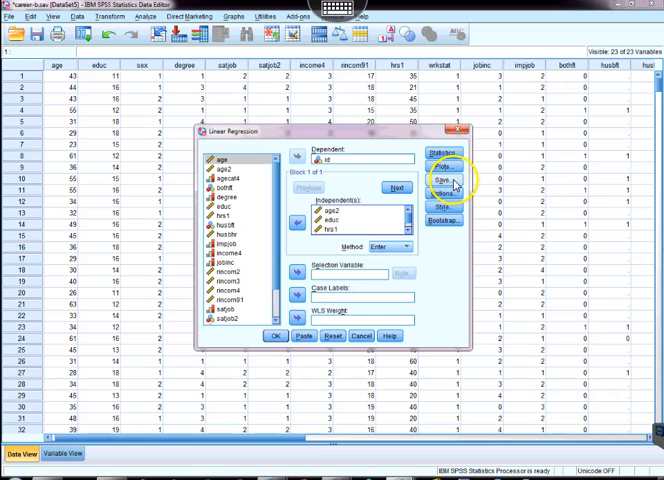
- Save each case's Mahalanobis distance and run the regression to get ANOVA and coefficients tables
click(444, 176)
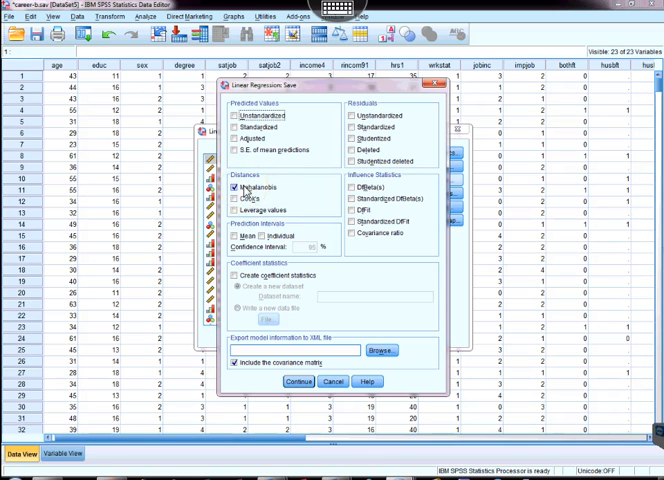
click(296, 382)
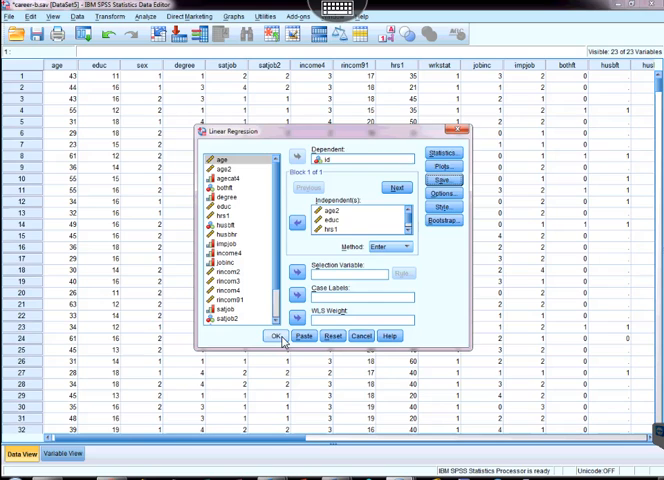
click(270, 336)
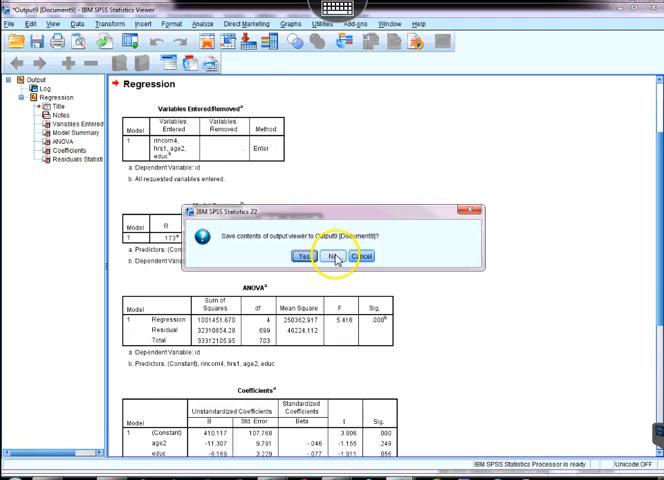
- Discard the regression output unsaved and return to Data View showing the new MAH_1 column
click(328, 256)
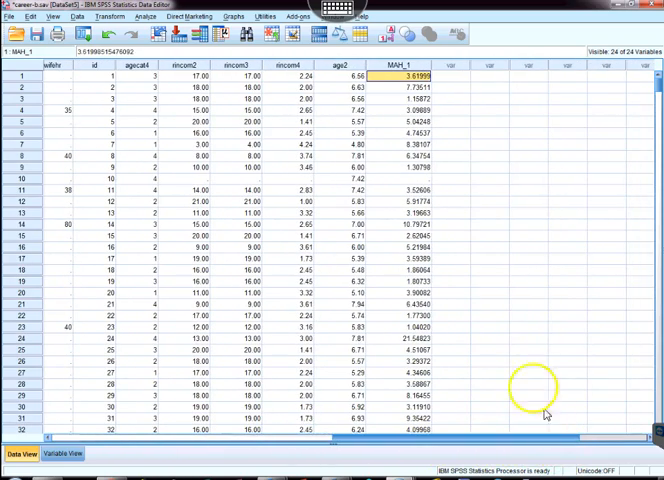
mouse_move(404, 66)
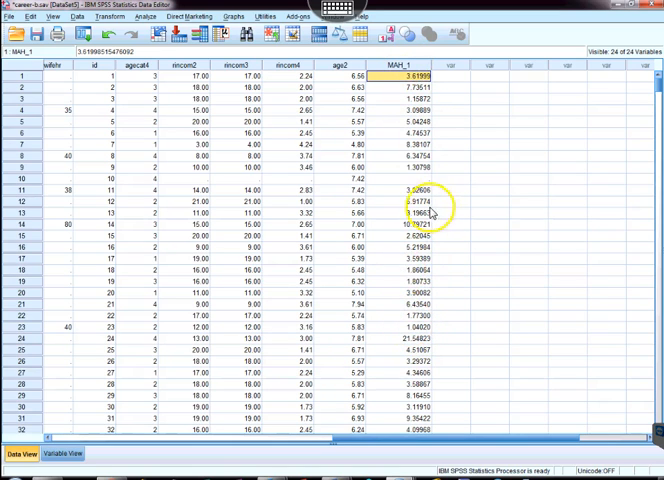
mouse_move(384, 148)
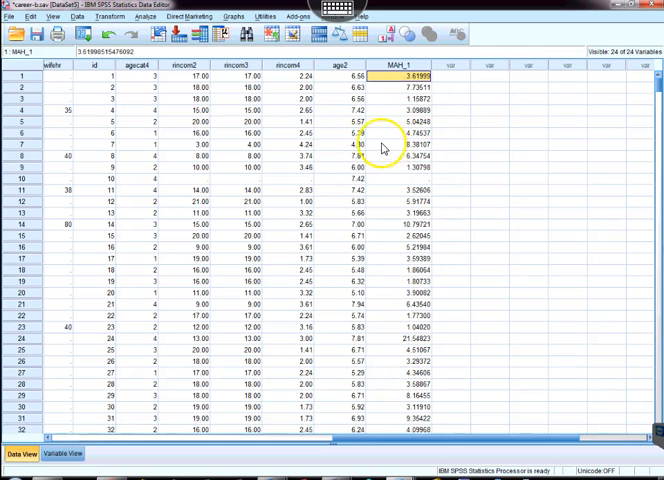
- Start an Explore analysis with MAH_1 in the Dependent List, showing variable names
click(156, 16)
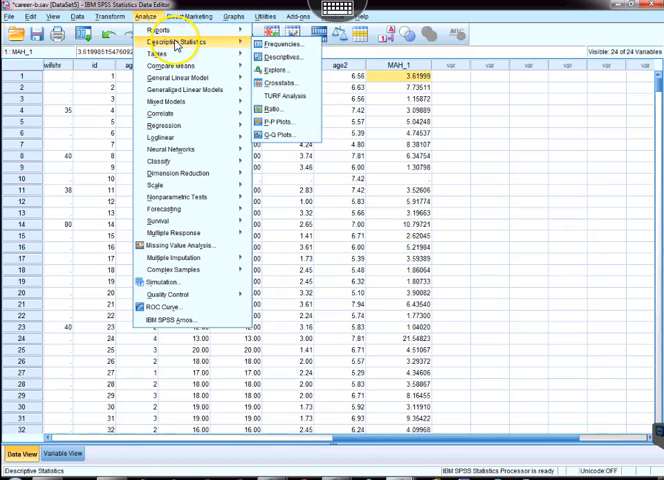
mouse_move(278, 72)
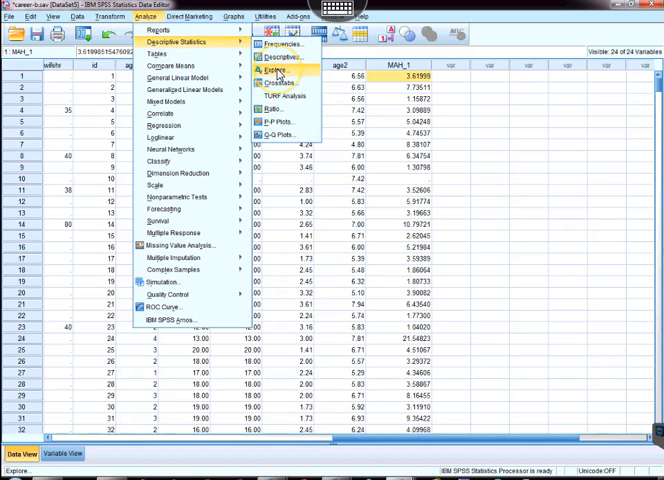
click(276, 68)
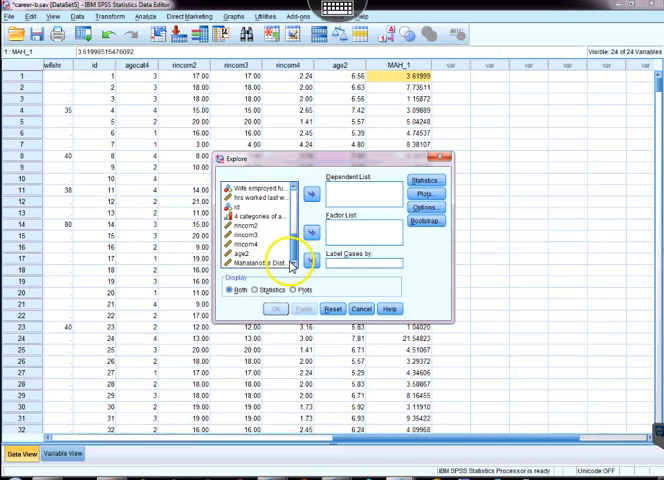
right_click(264, 230)
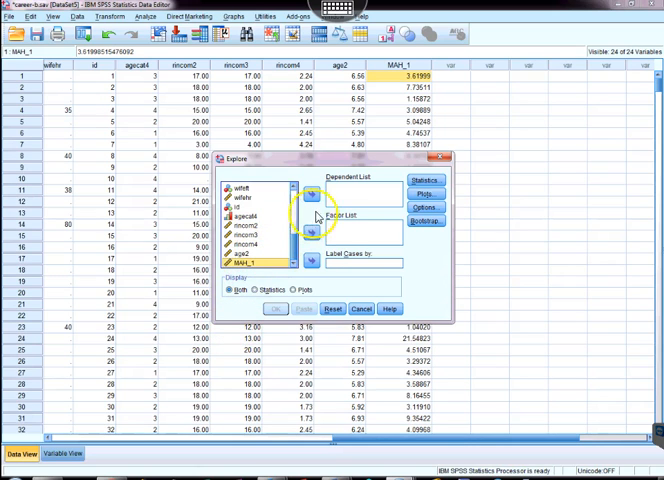
click(312, 200)
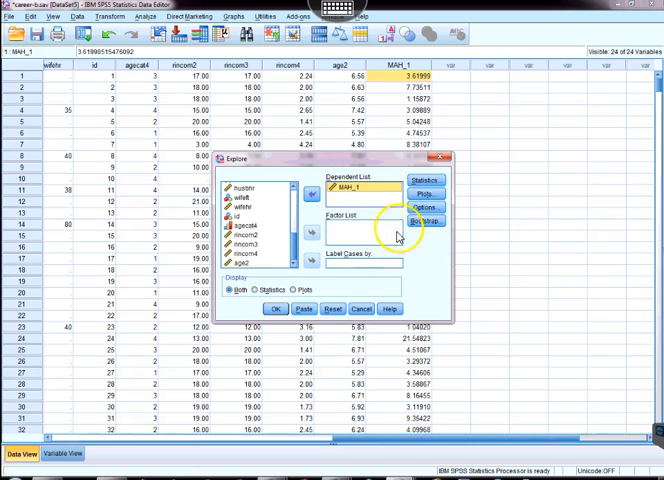
mouse_move(338, 218)
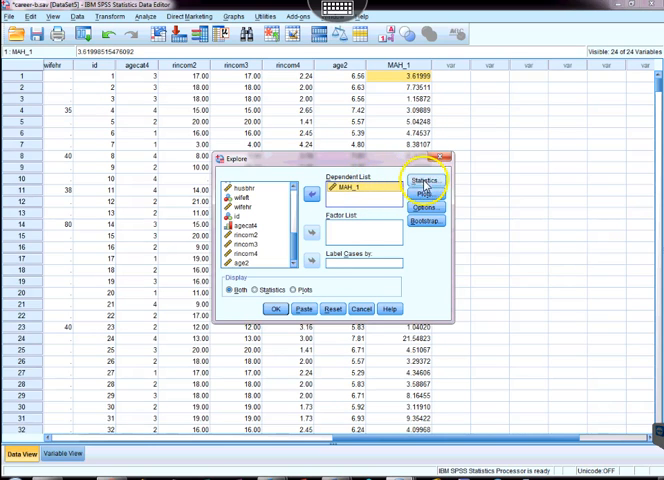
- Request outlier extreme values in the Explore statistics options
click(424, 184)
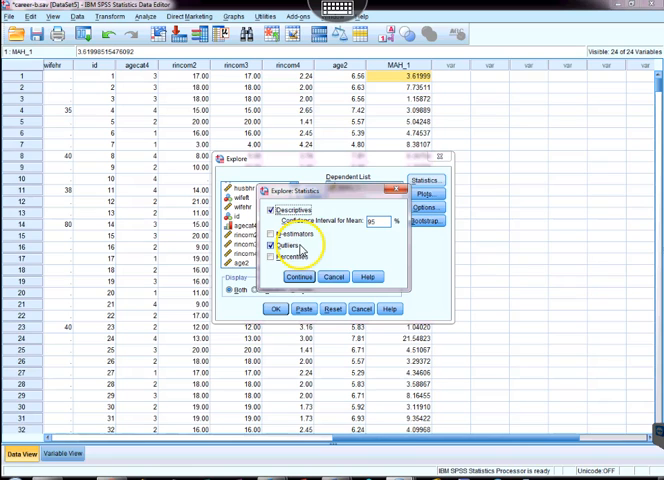
click(290, 276)
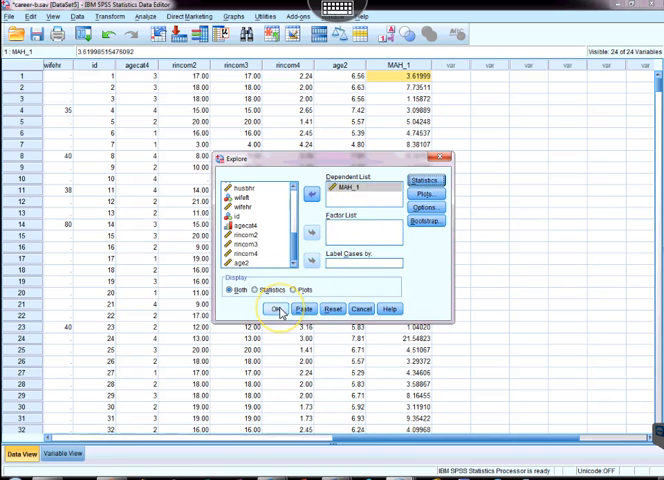
- Run Explore and review the Descriptives, Extreme Values and Stem-and-Leaf Plot for MAH_1
click(280, 308)
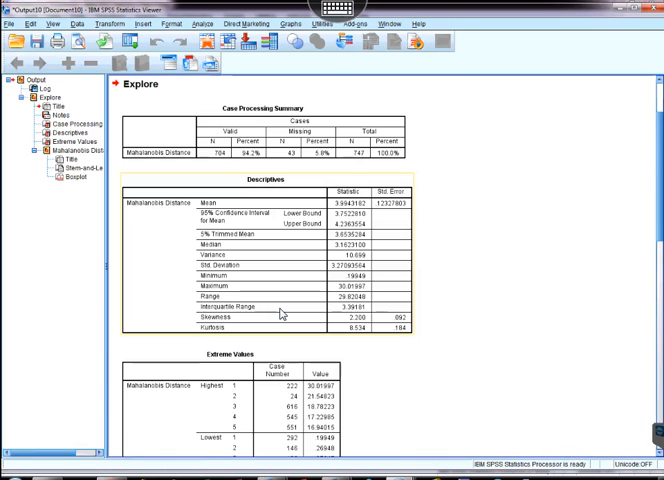
scroll(down, 3)
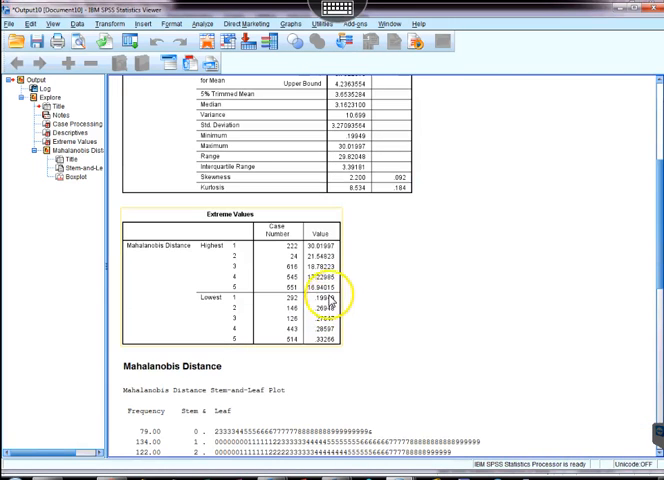
scroll(up, 3)
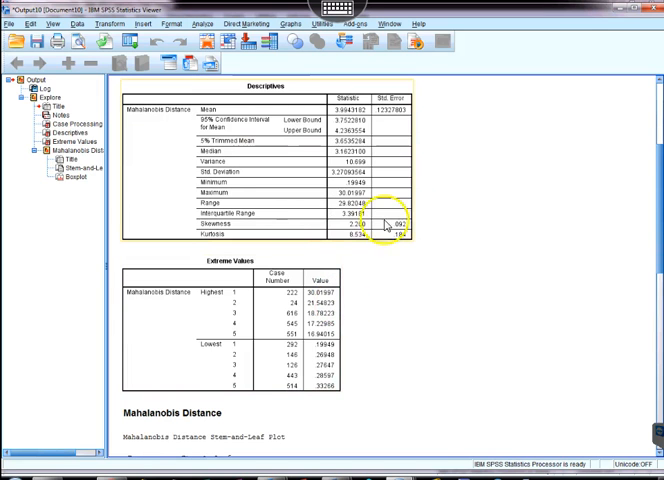
scroll(down, 3)
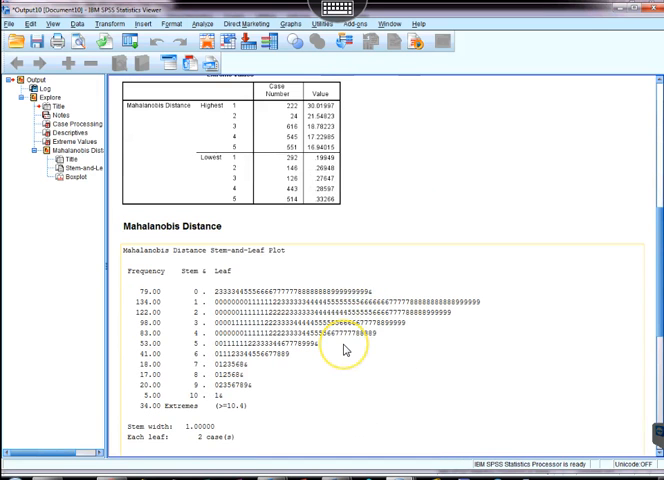
scroll(down, 3)
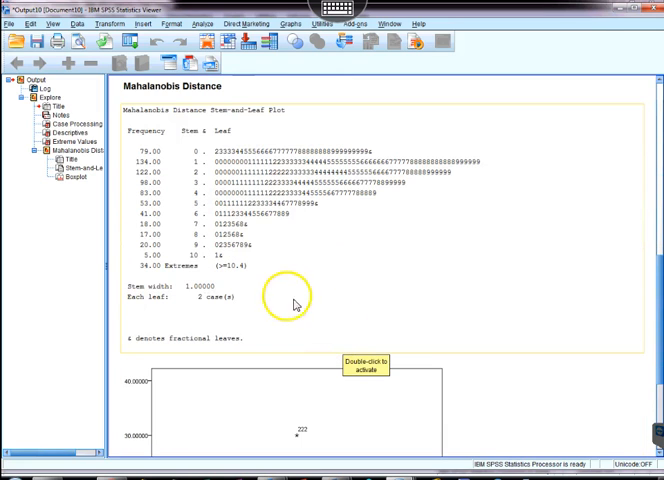
mouse_move(284, 248)
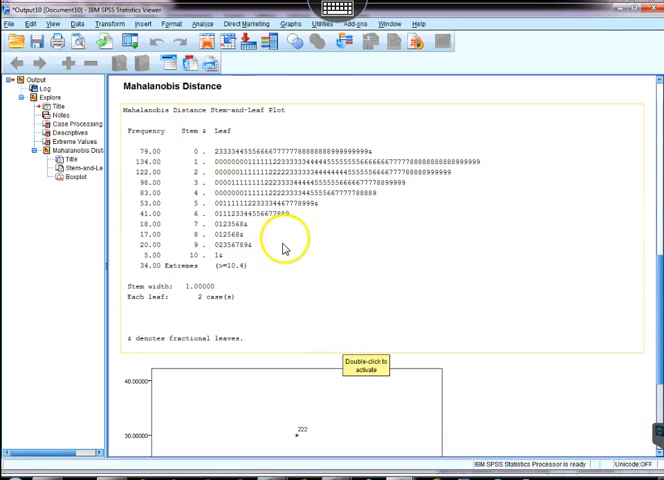
mouse_move(222, 270)
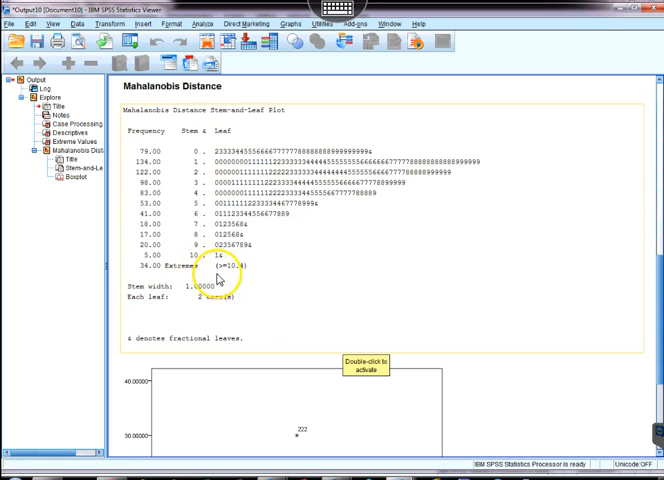
- Scroll to the Mahalanobis Distance boxplot and inspect its marked outlying cases
scroll(down, 3)
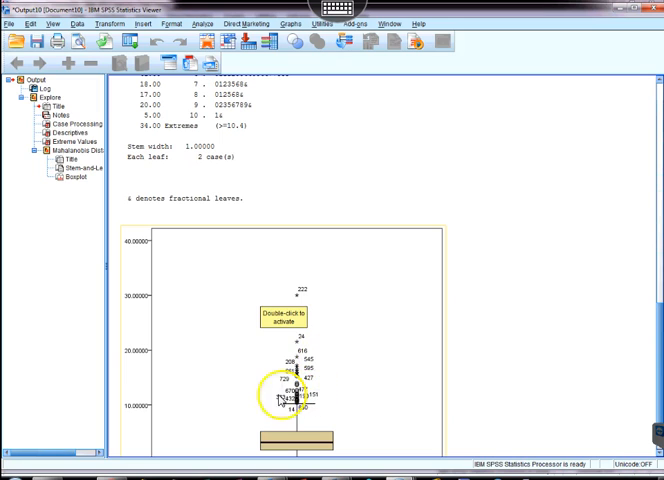
scroll(down, 3)
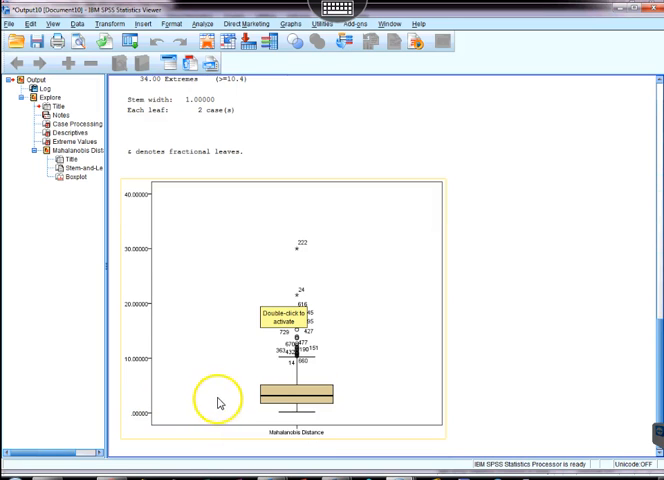
mouse_move(242, 364)
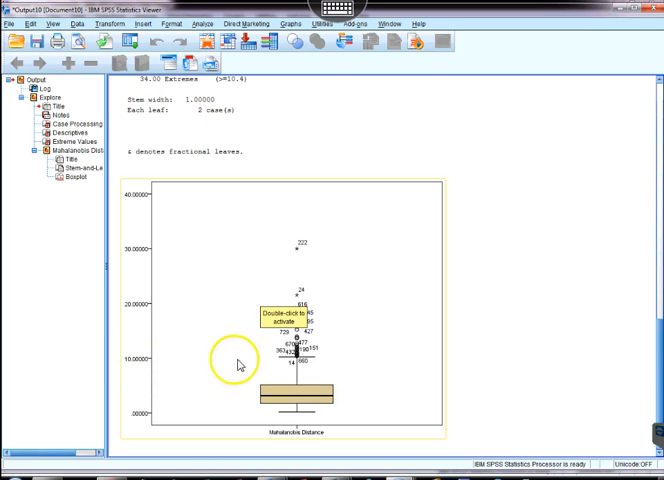
mouse_move(288, 362)
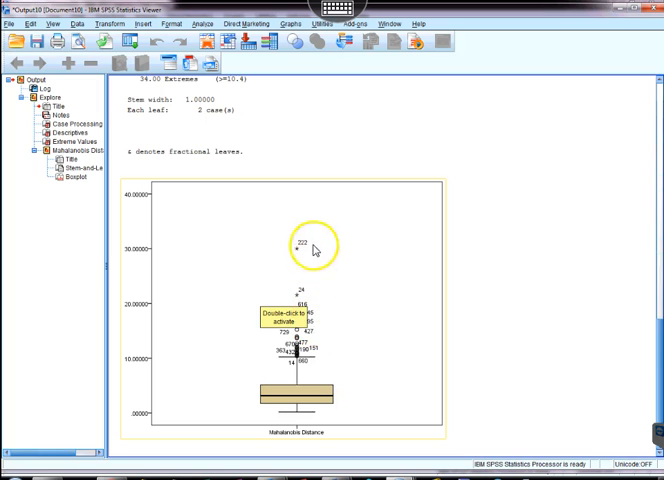
mouse_move(288, 246)
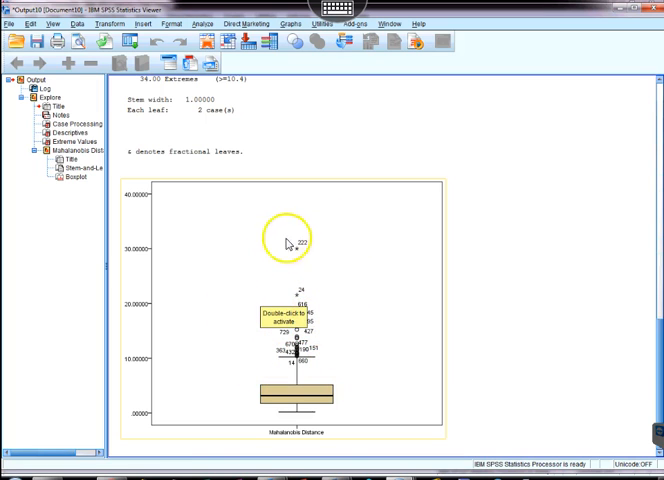
mouse_move(262, 312)
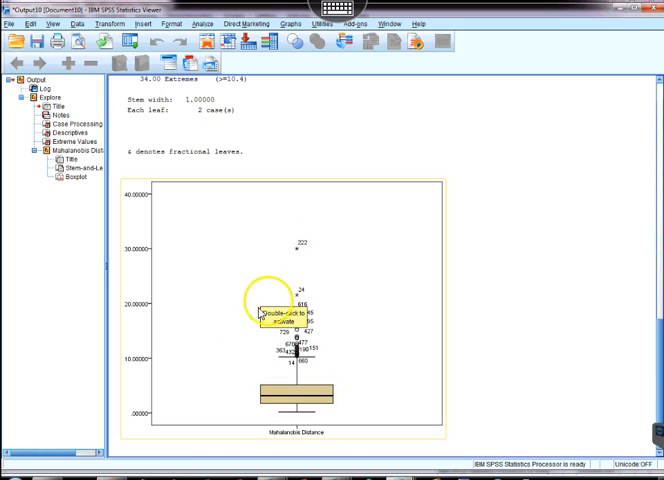